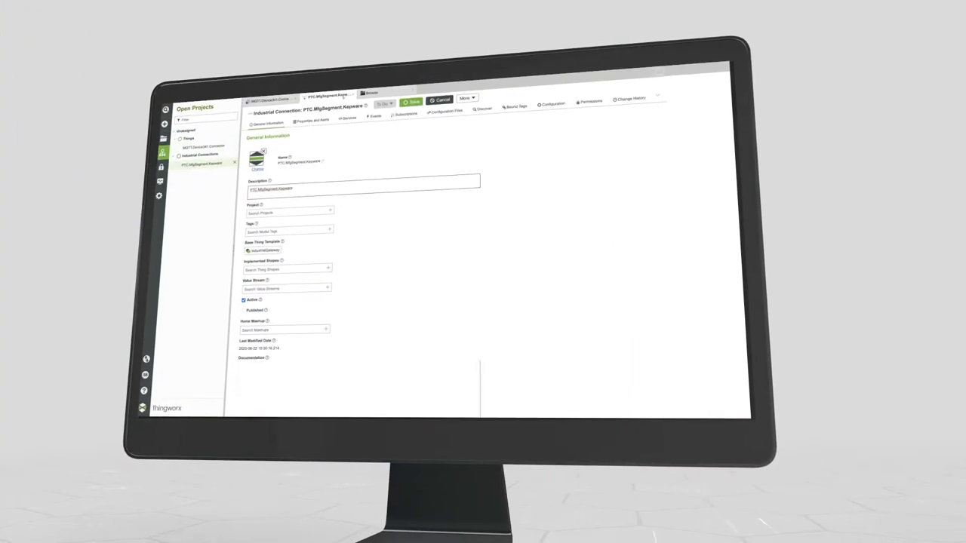
# Browse the Kepware connection's discovered tags and expand LineGroup1 to show its machines.
pyautogui.click(482, 108)
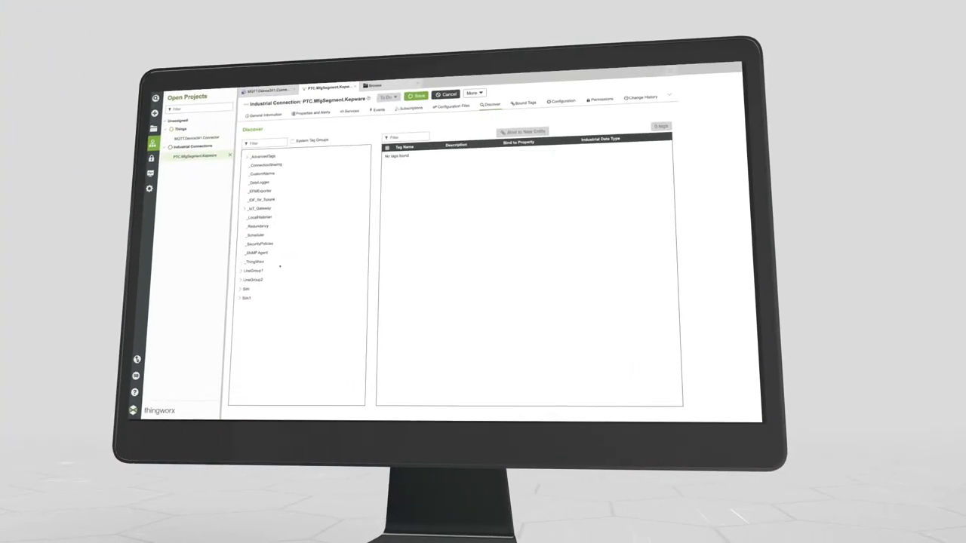
pyautogui.click(241, 268)
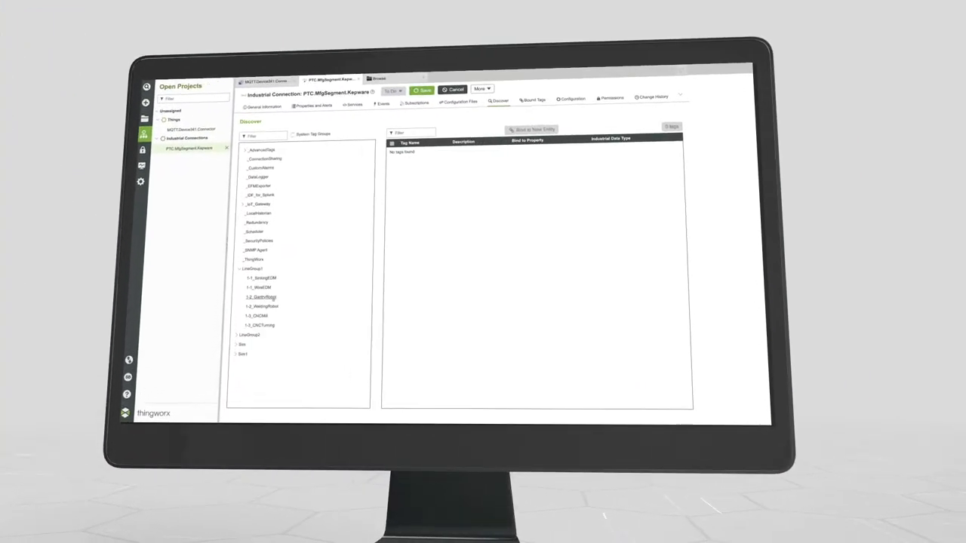
pyautogui.click(261, 295)
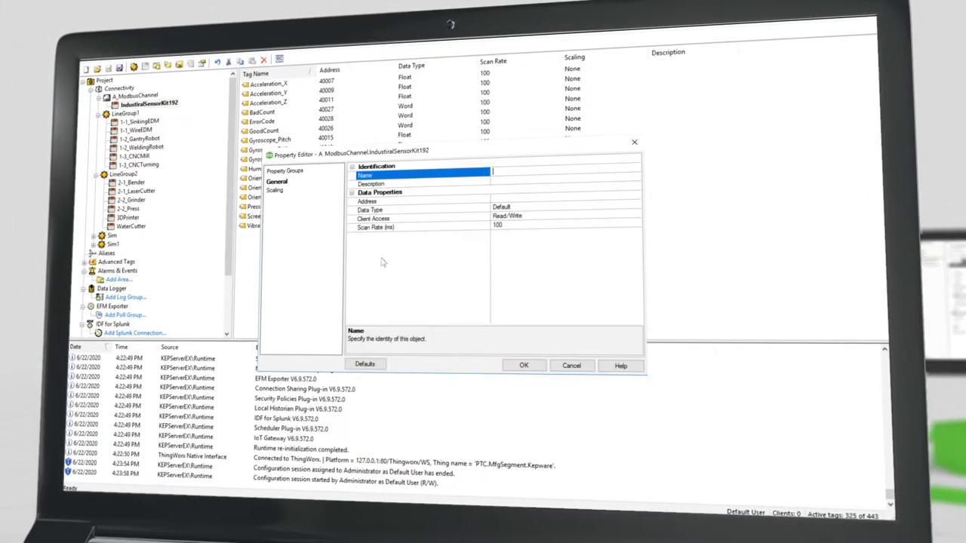
# Name the new tag on the IndustrialSensorKit device 'Temp'.
pyautogui.write('Temp')
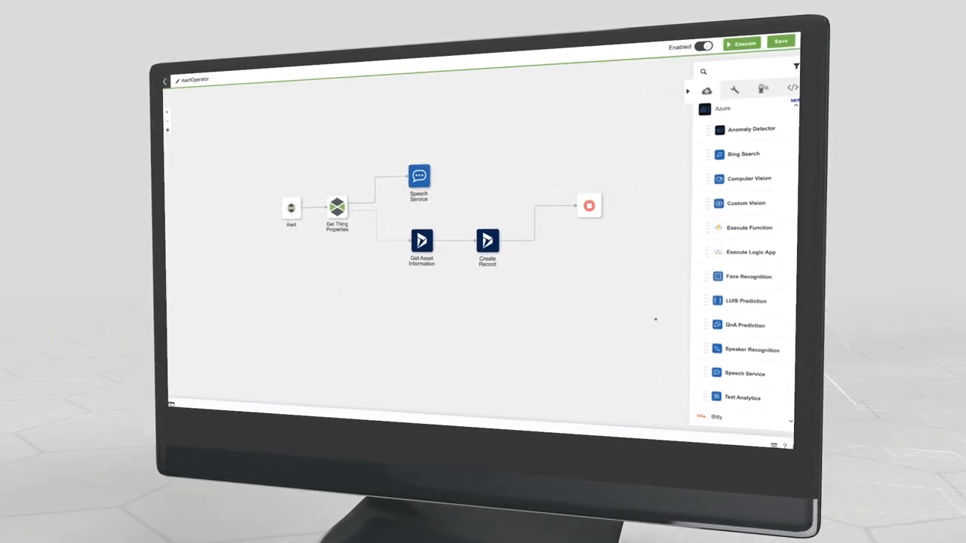
# Add the Upload File action after Speech Service and execute a test run of the workflow.
pyautogui.scroll(-3)
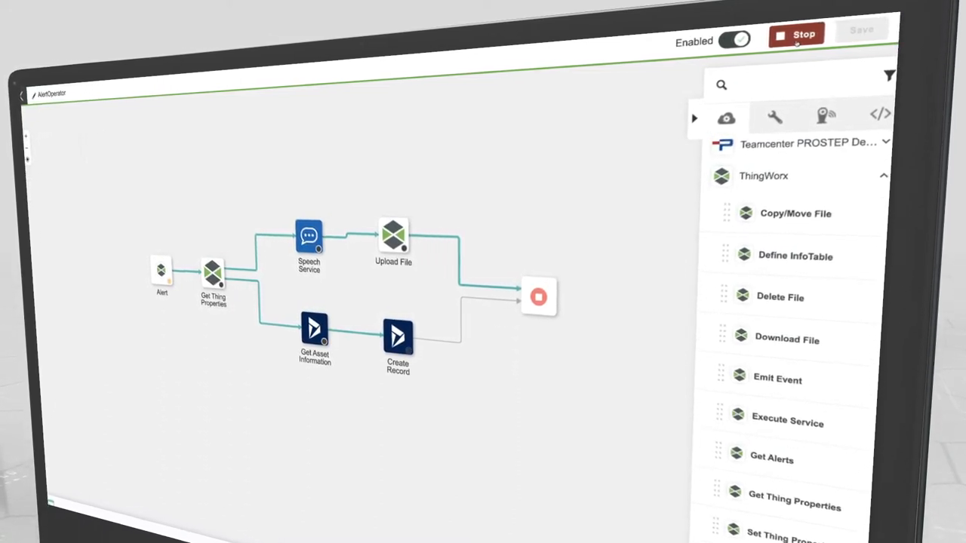
pyautogui.click(795, 35)
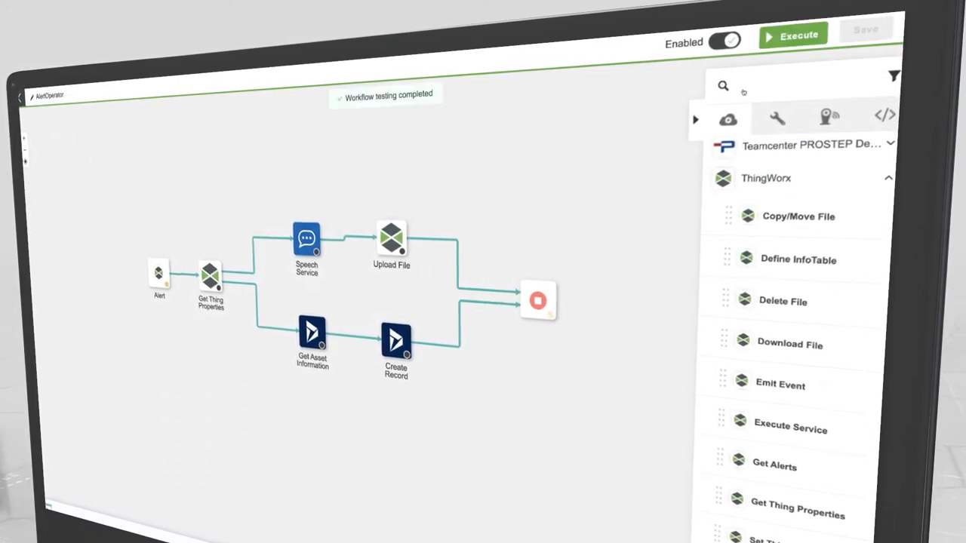